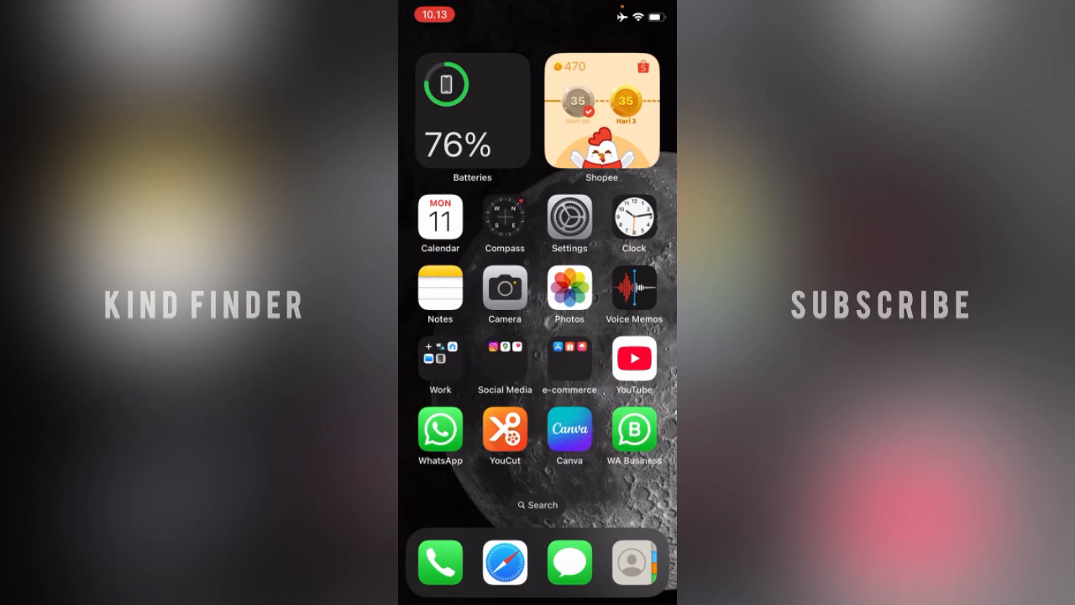
Step: Launch WA Business from the Home Screen to show its chat list
click(634, 428)
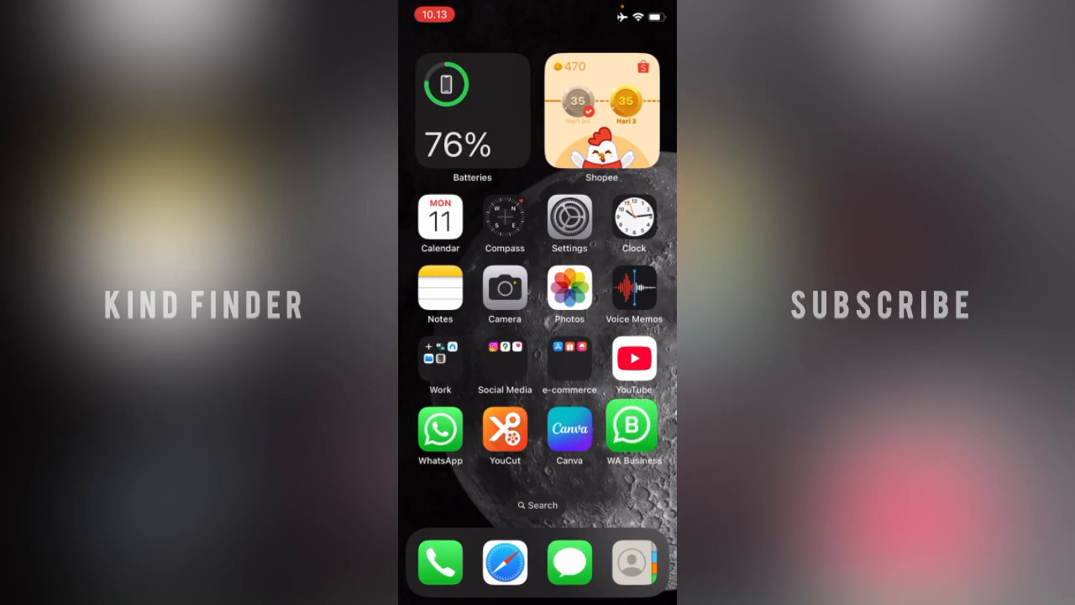
click(632, 430)
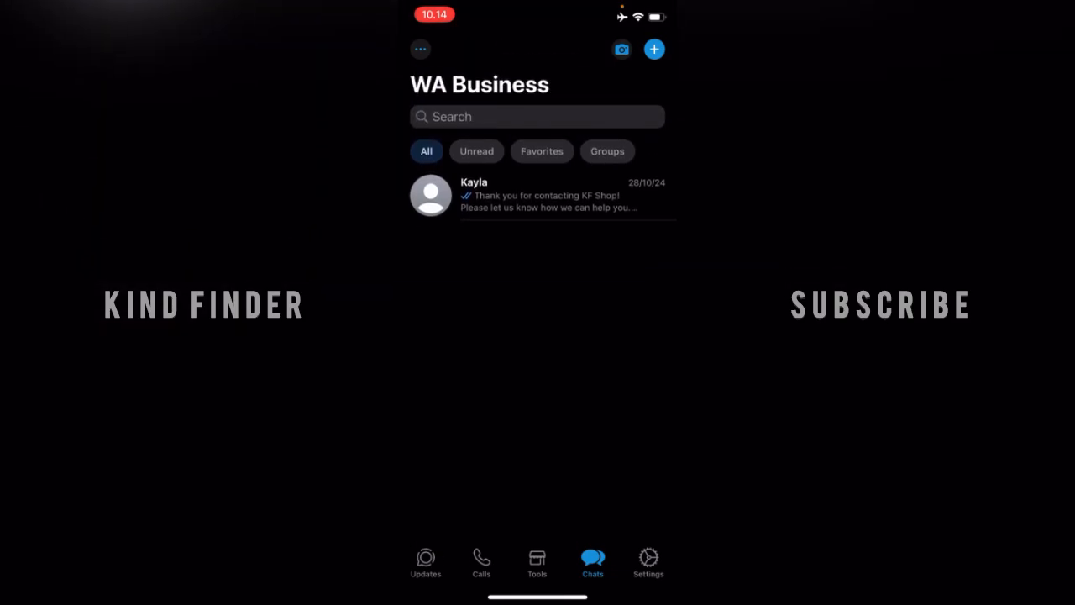
Step: Enter the secret code in chat search to reveal the Locked chats folder with the hidden chat
click(536, 116)
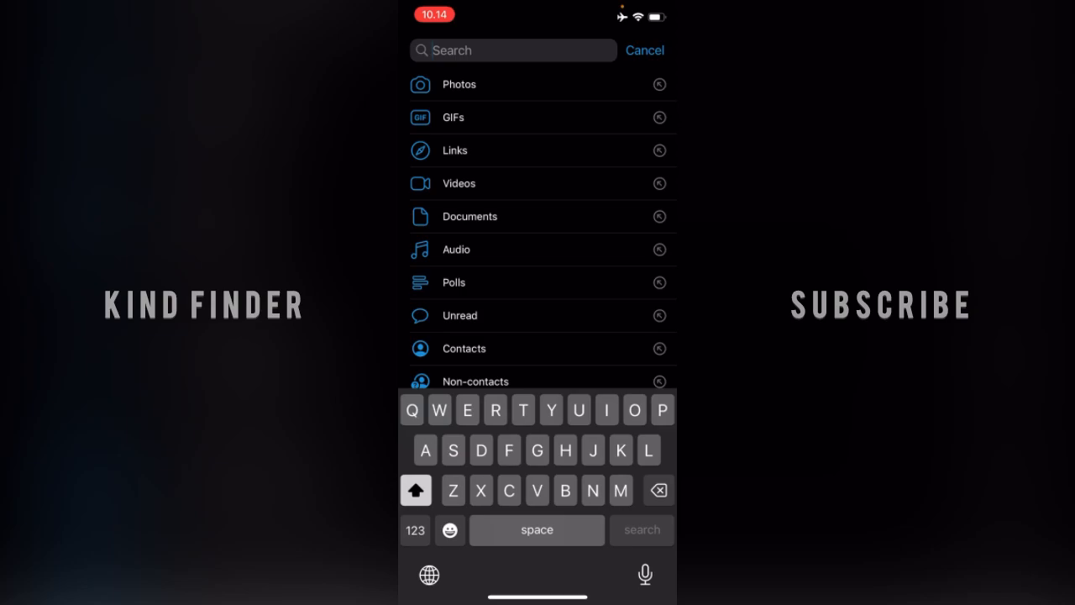
click(413, 531)
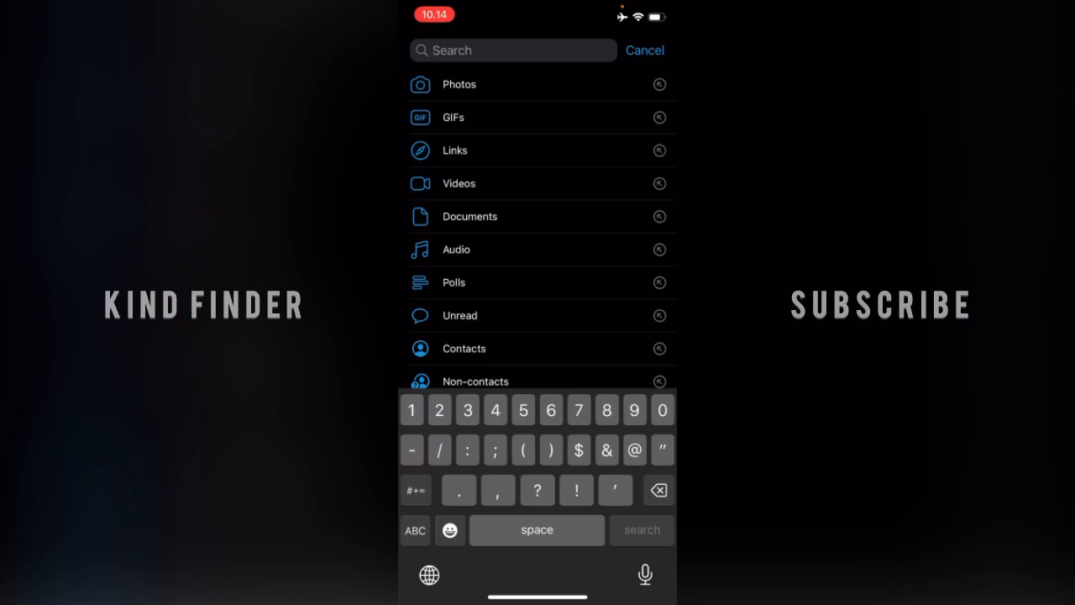
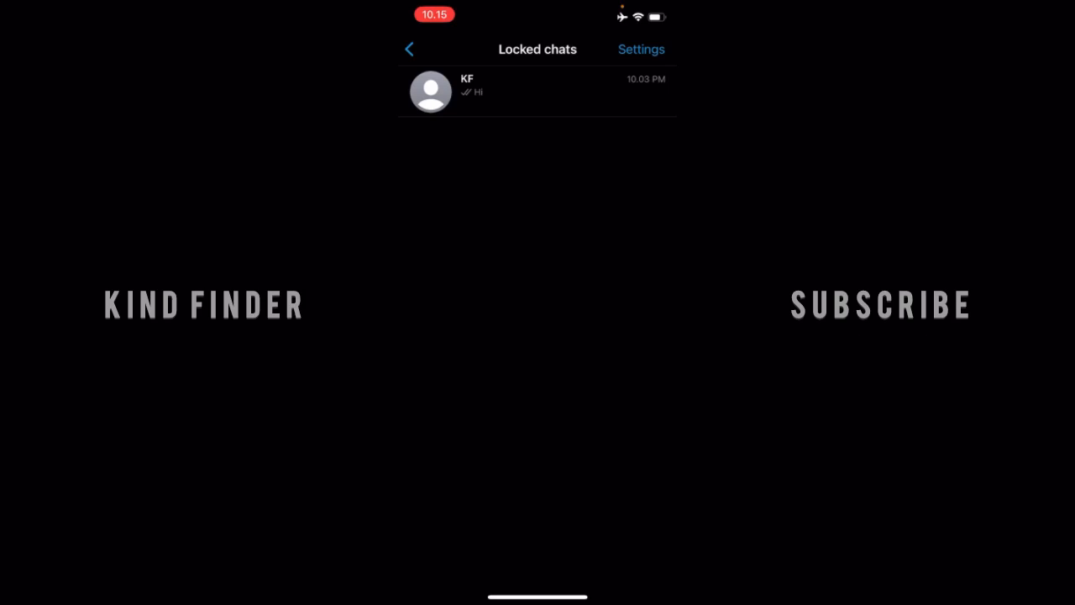
Step: Go back to the main chat list and start a fresh chat search
click(410, 49)
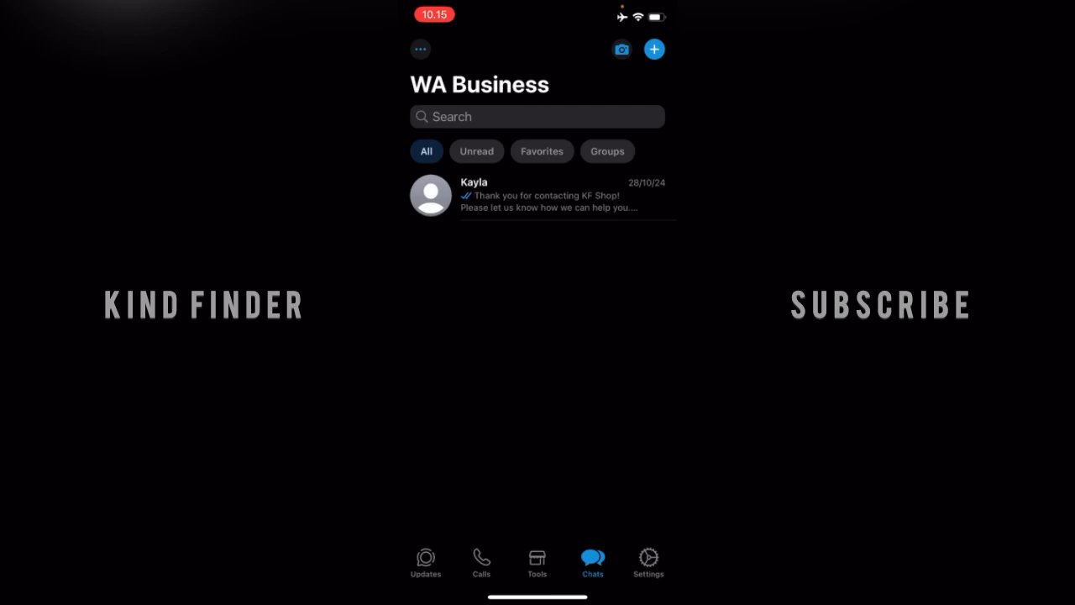
click(536, 116)
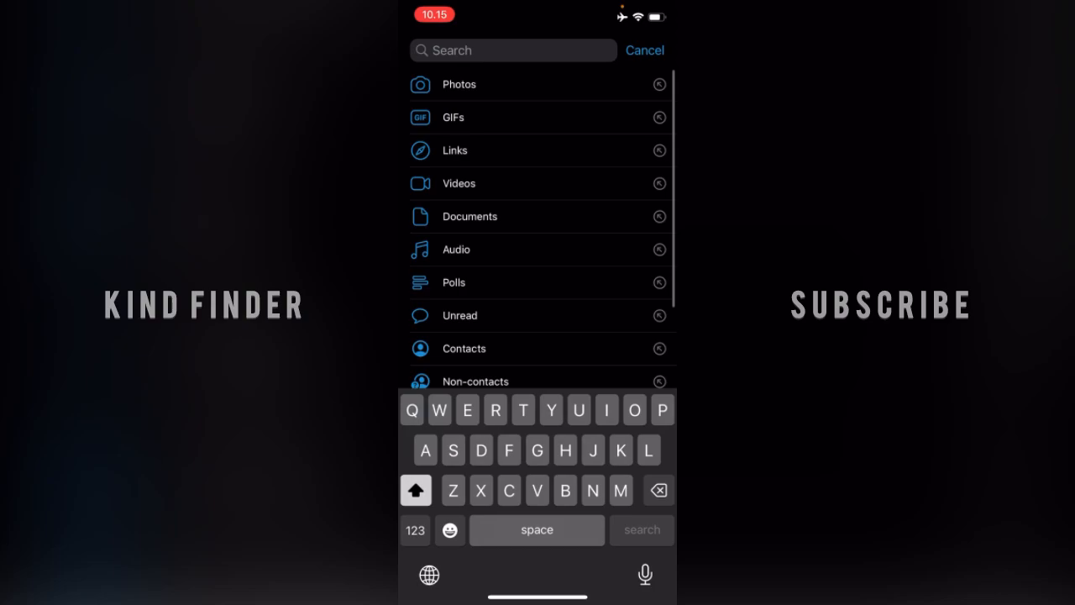
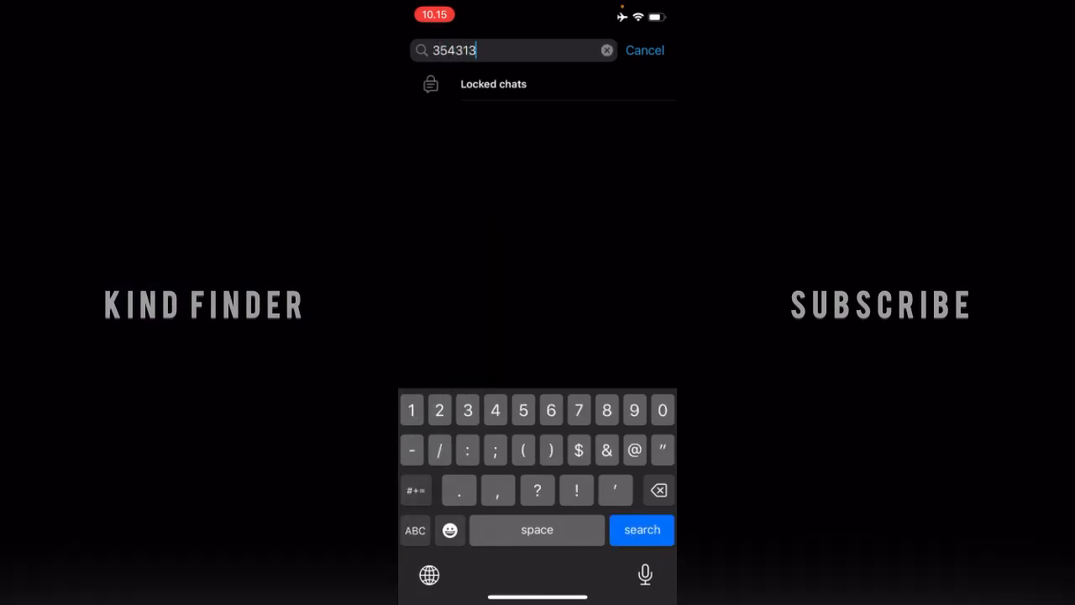
Step: Re-enter the secret code, reopen Locked chats, and go to its chat lock settings
click(493, 84)
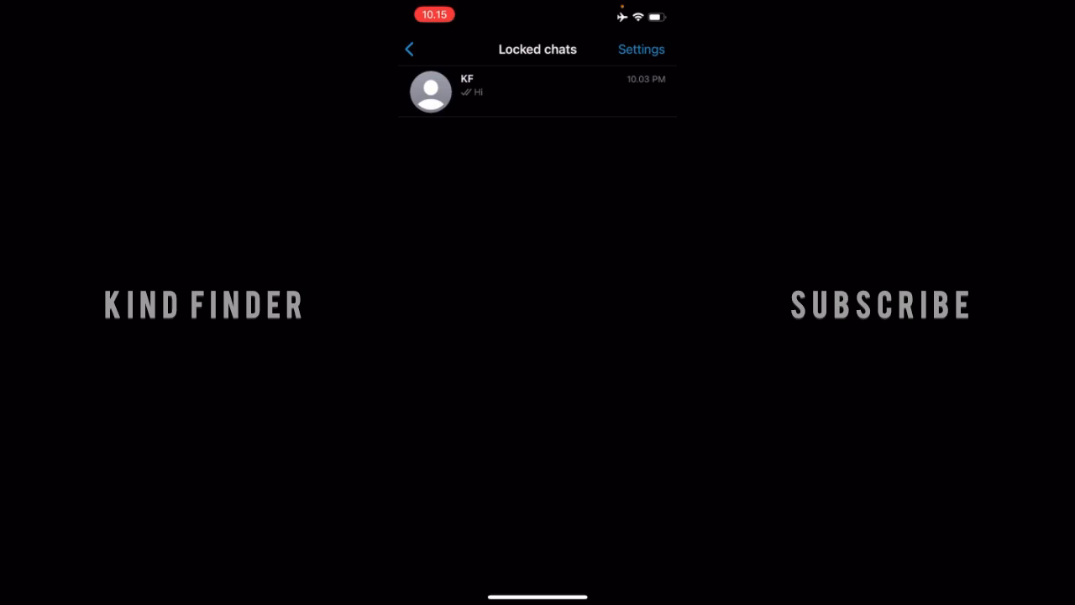
click(642, 49)
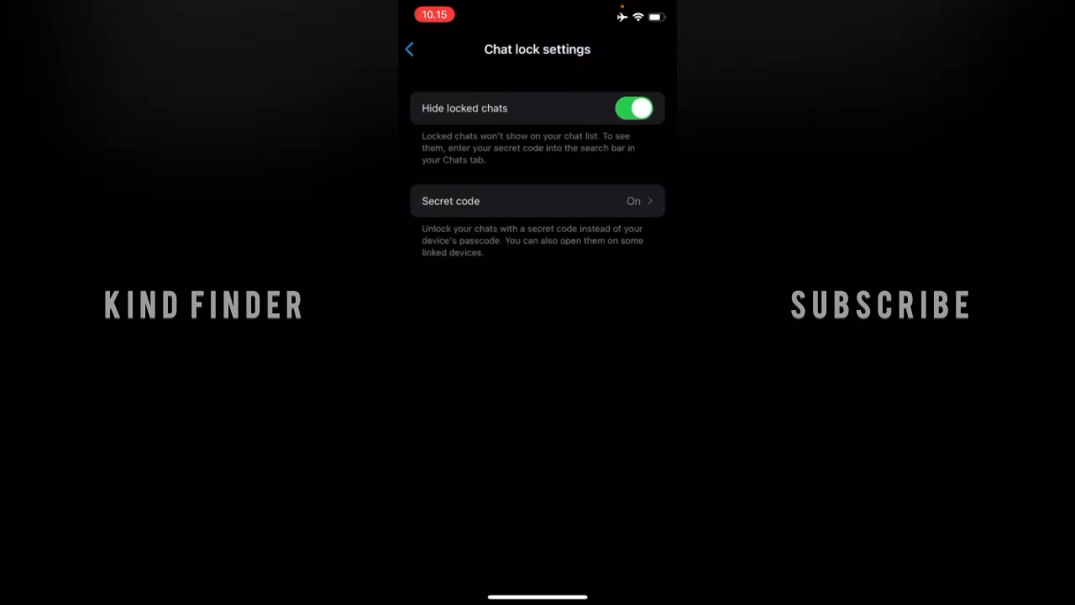
Step: Switch off 'Hide locked chats', confirm, and return to the chat list now showing Locked chats
click(635, 108)
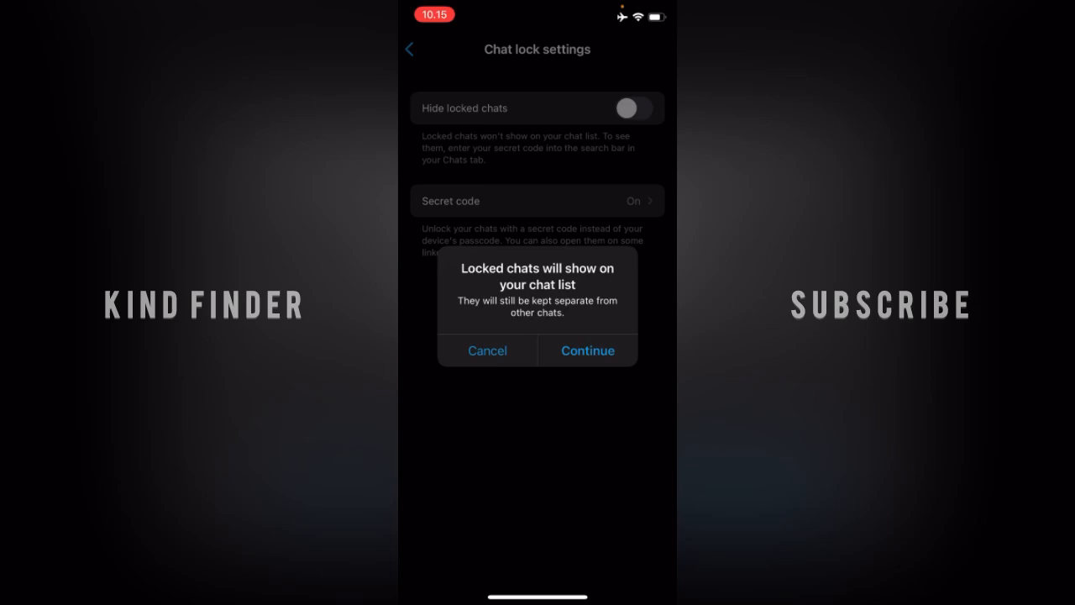
click(588, 351)
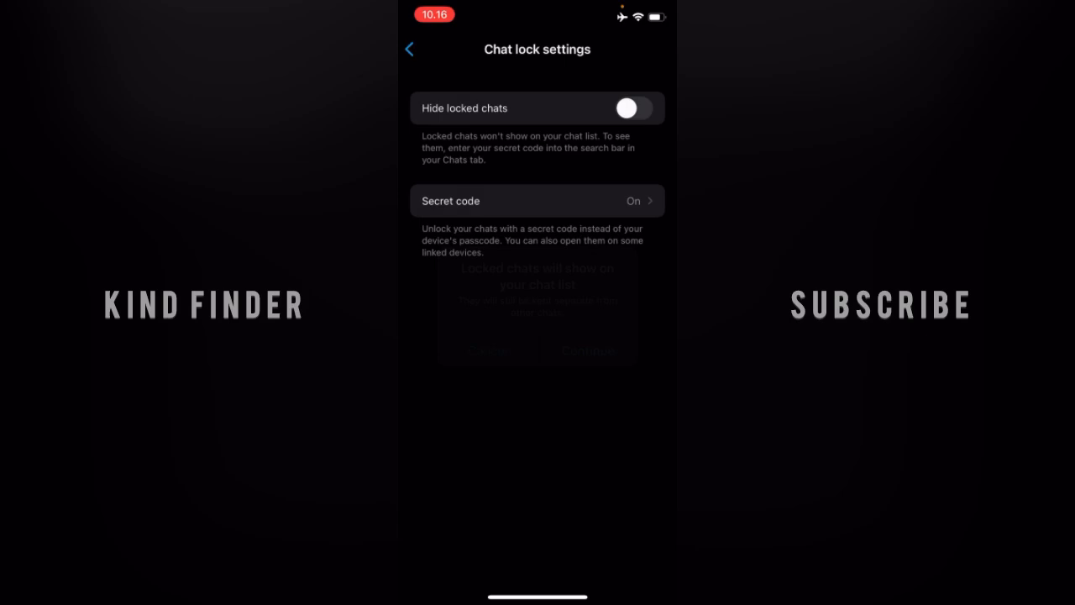
click(587, 351)
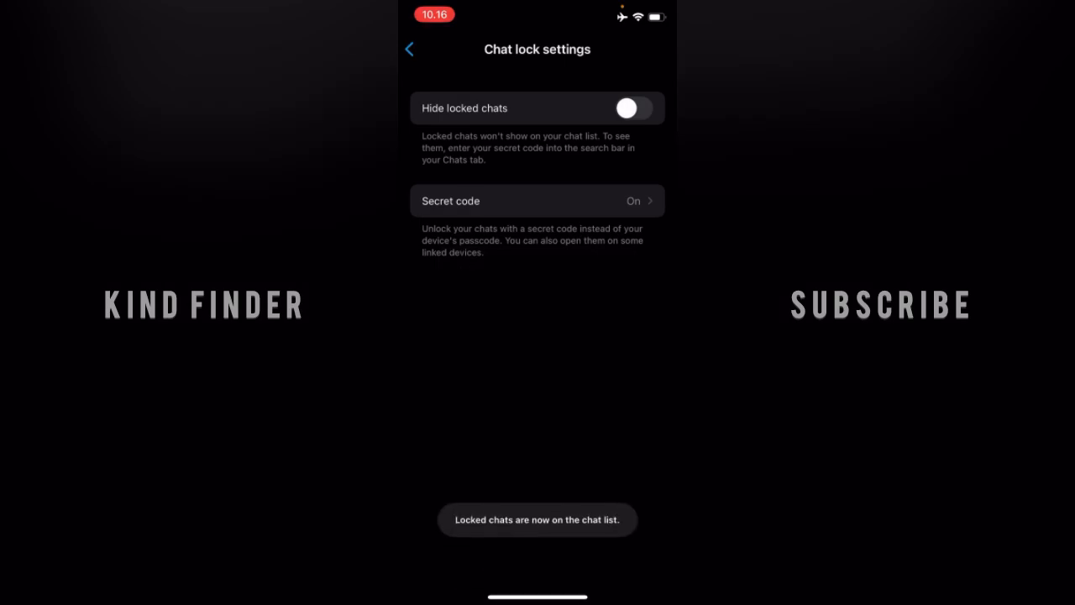
click(410, 49)
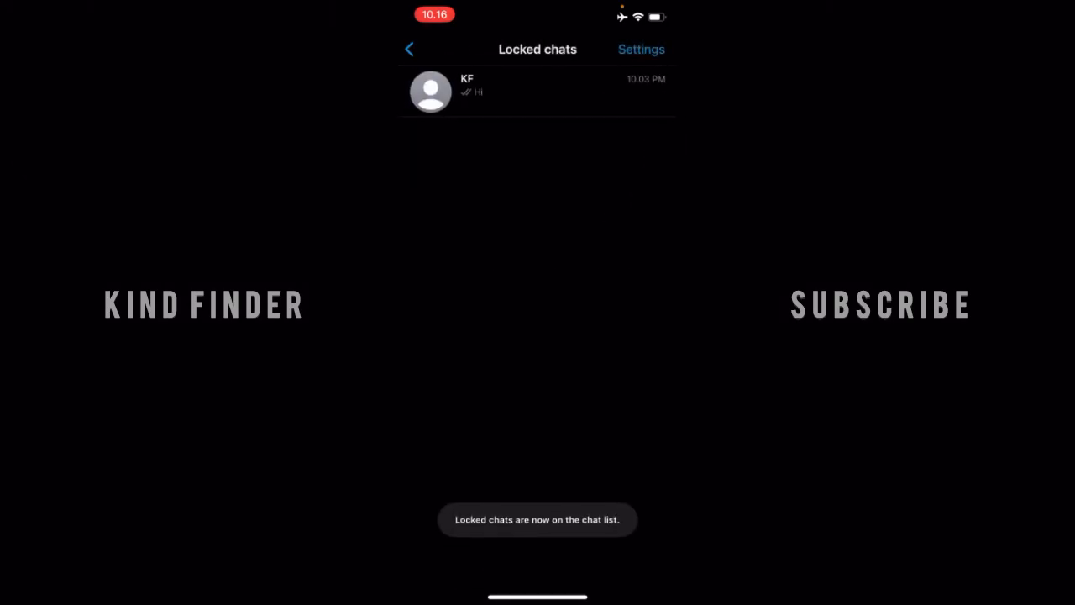
click(410, 49)
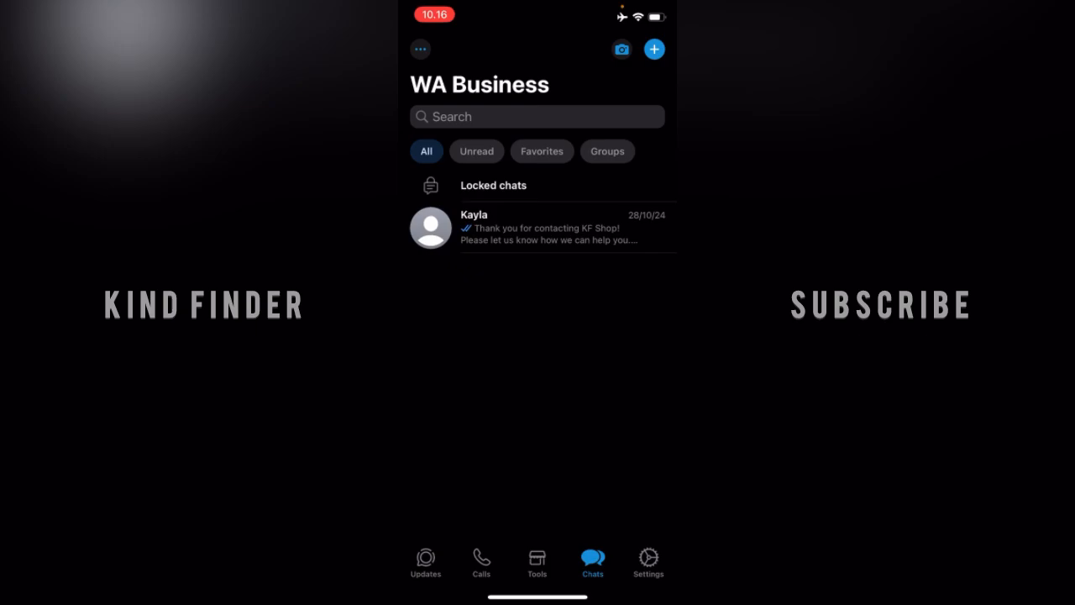